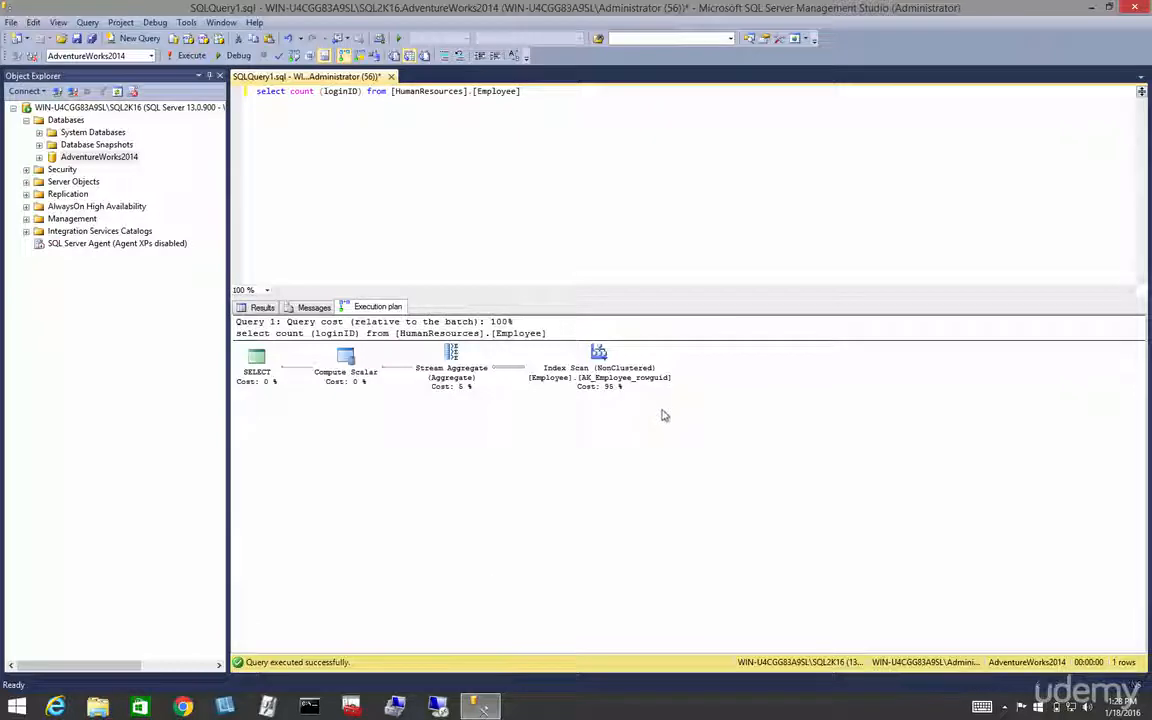
- Open the context menu on an empty area of the count query's execution plan
{"action": "right_click", "coordinate": [664, 415]}
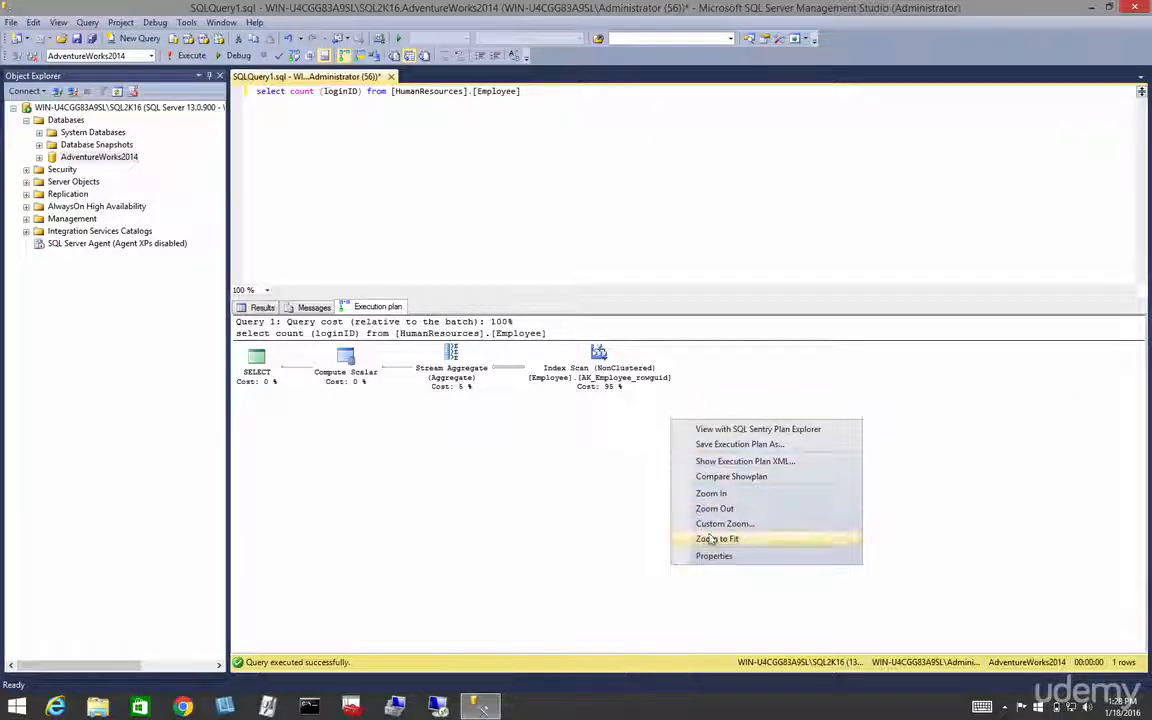
- Show the plan's Properties (elapsed time, one row, server version), then reopen the plan menu
{"action": "left_click", "coordinate": [714, 555]}
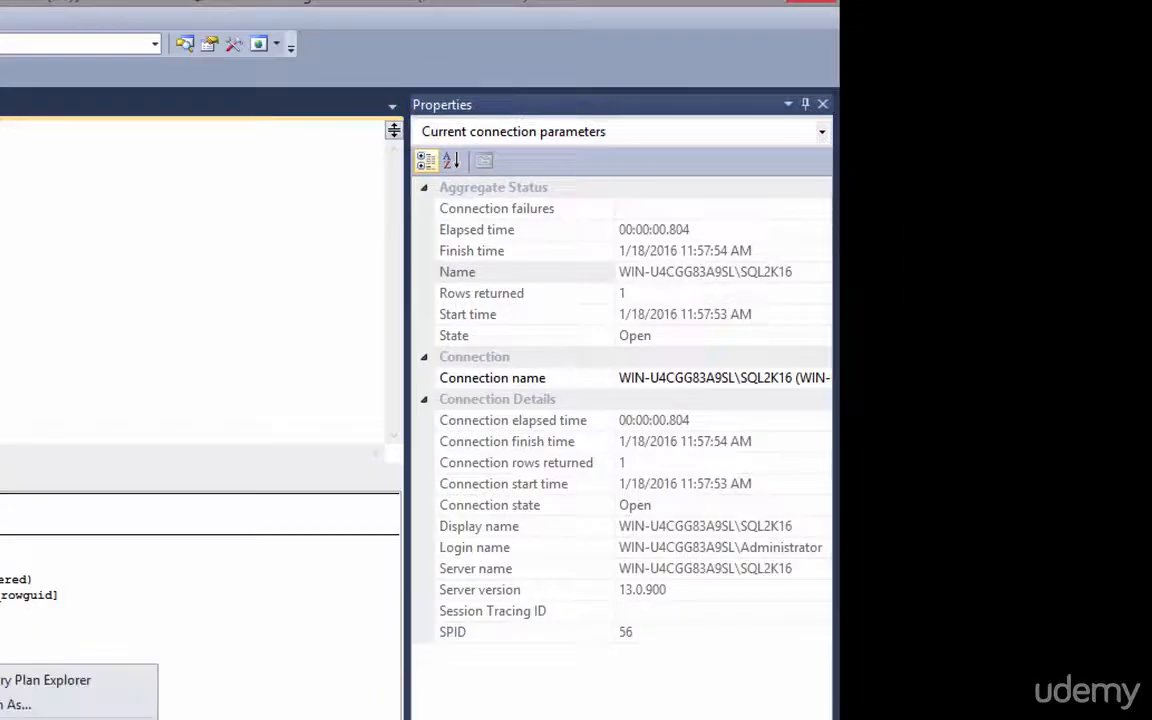
{"action": "right_click", "coordinate": [445, 448]}
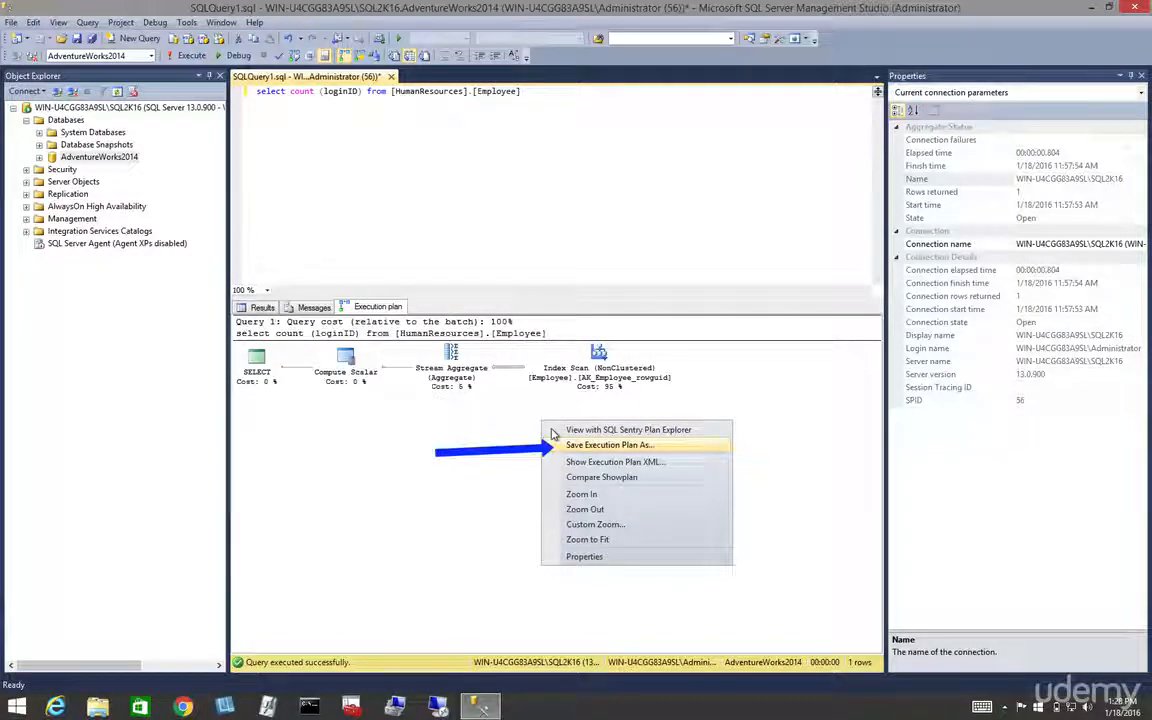
{"action": "left_click", "coordinate": [608, 444]}
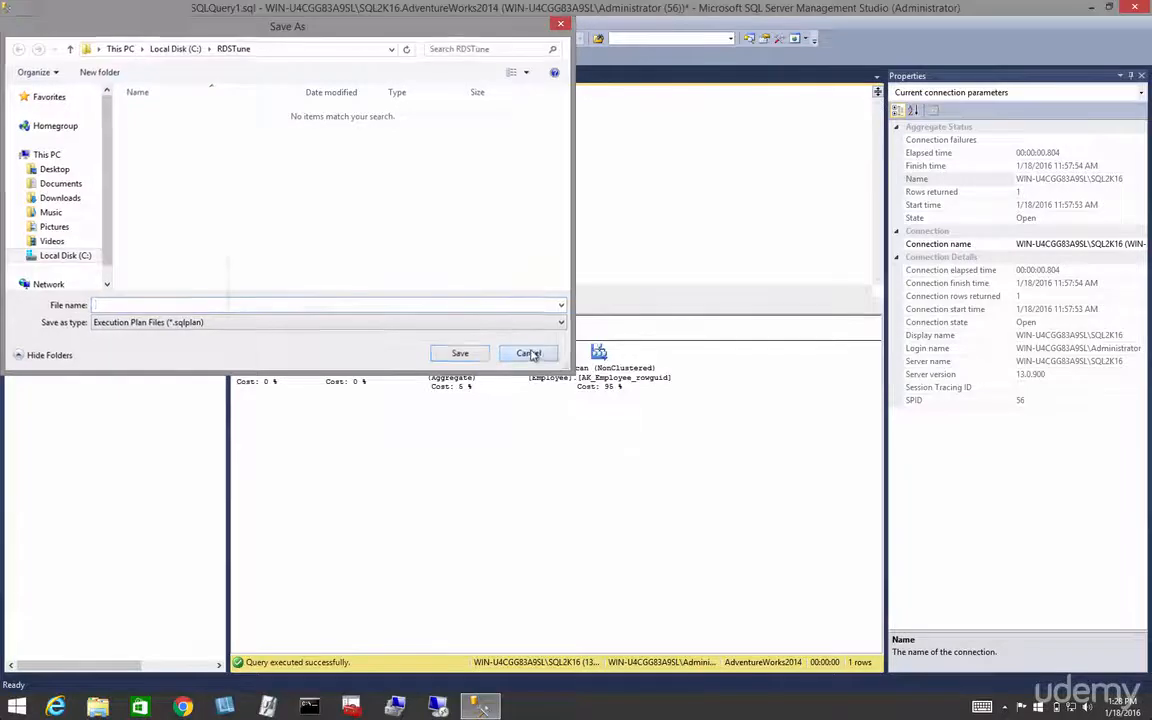
{"action": "left_click", "coordinate": [527, 353]}
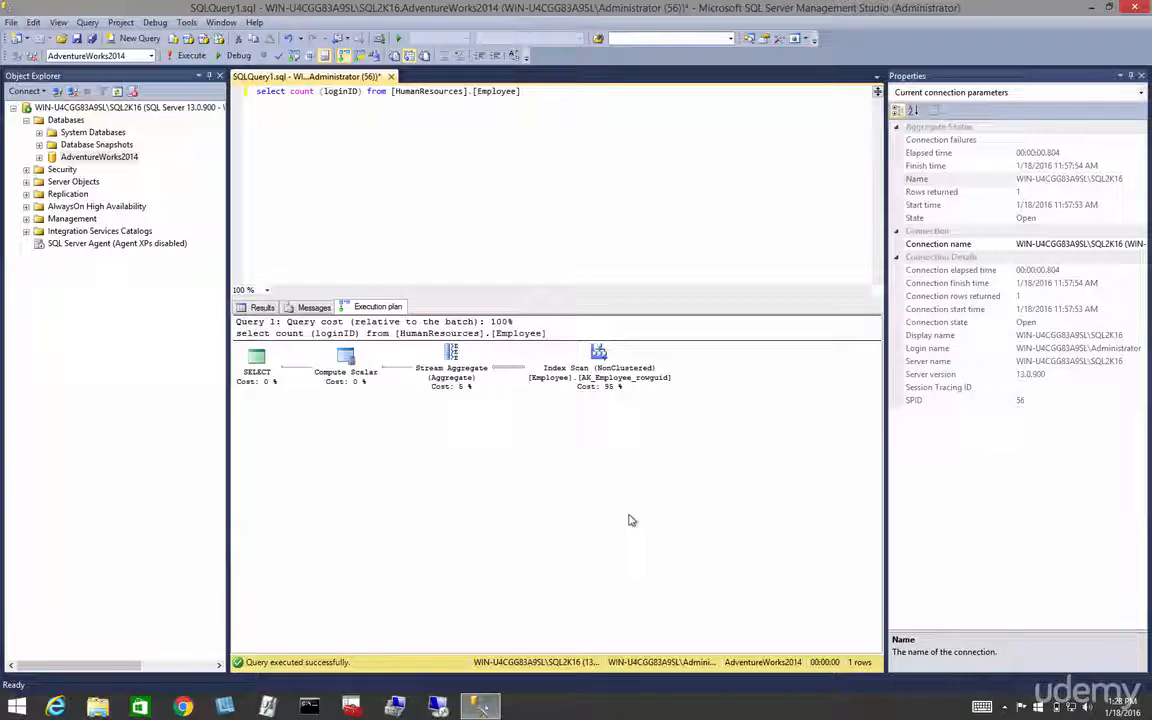
{"action": "mouse_move", "coordinate": [565, 434]}
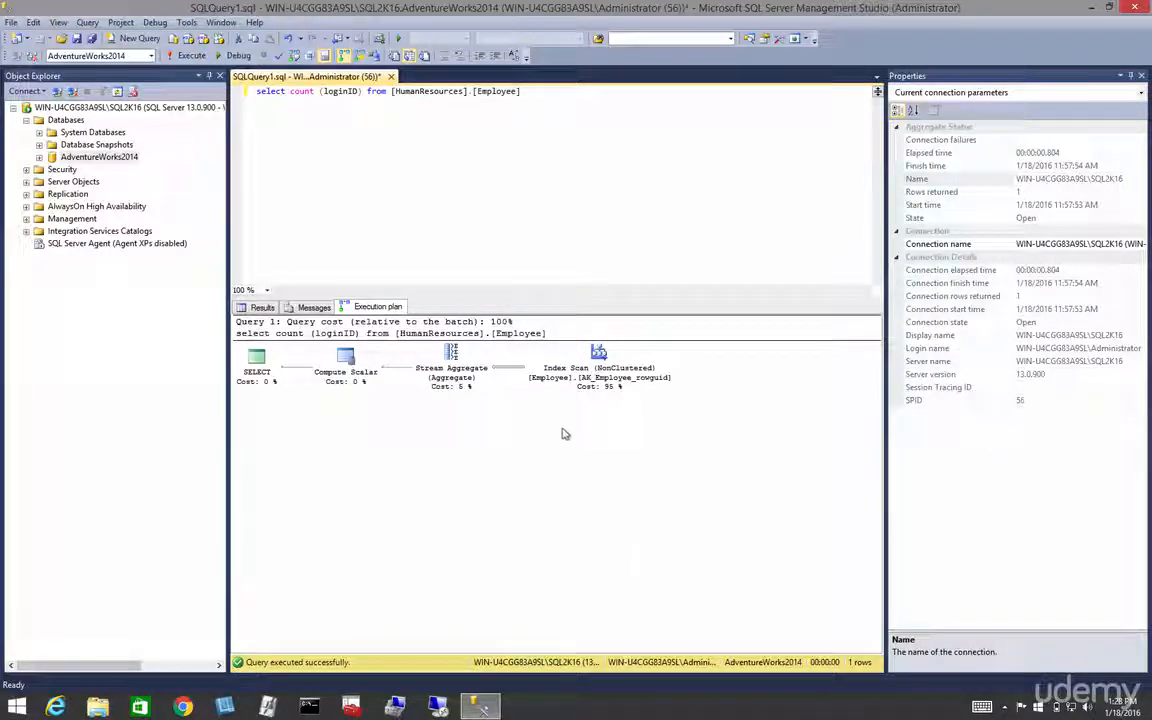
{"action": "mouse_move", "coordinate": [618, 471]}
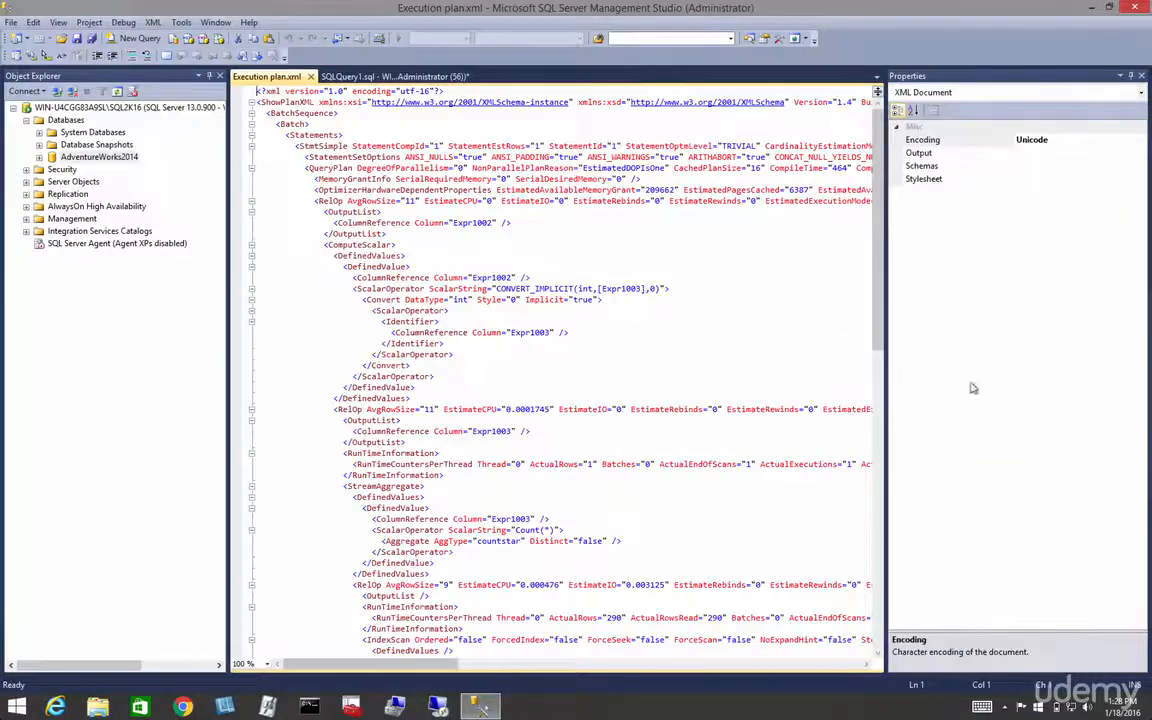
- Run the count query wrapped in SET SHOWPLAN_TEXT ON/OFF, then deselect the statement
{"action": "left_click", "coordinate": [1141, 75]}
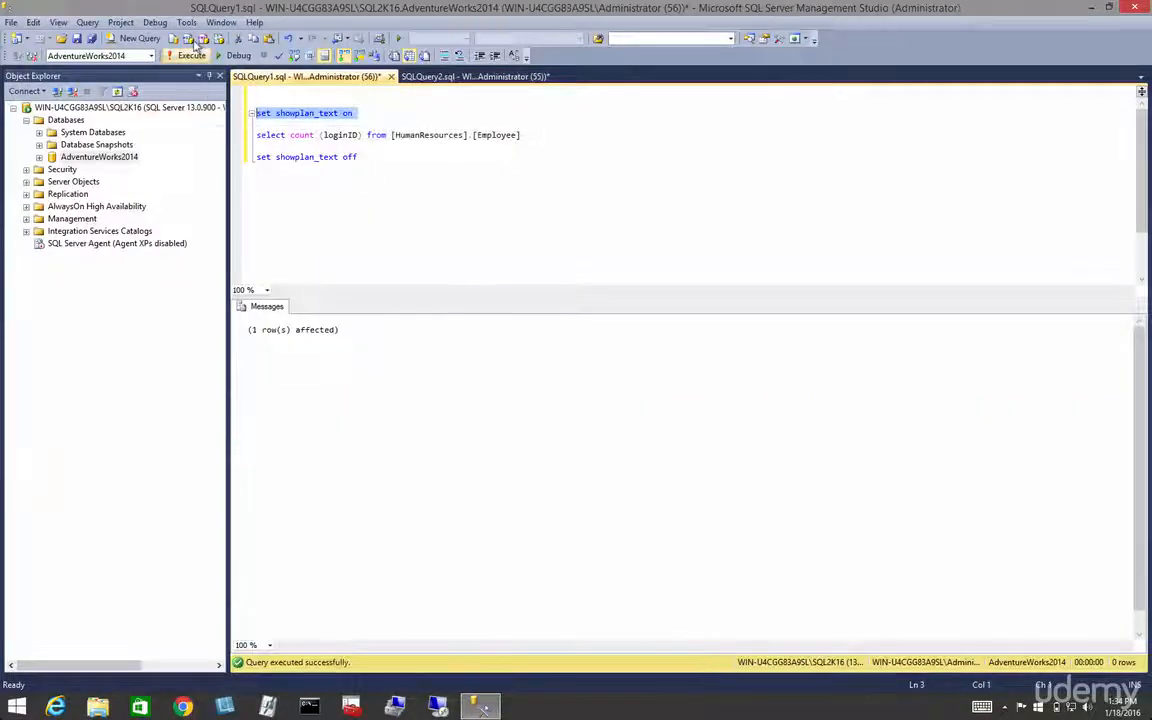
{"action": "left_click", "coordinate": [526, 135]}
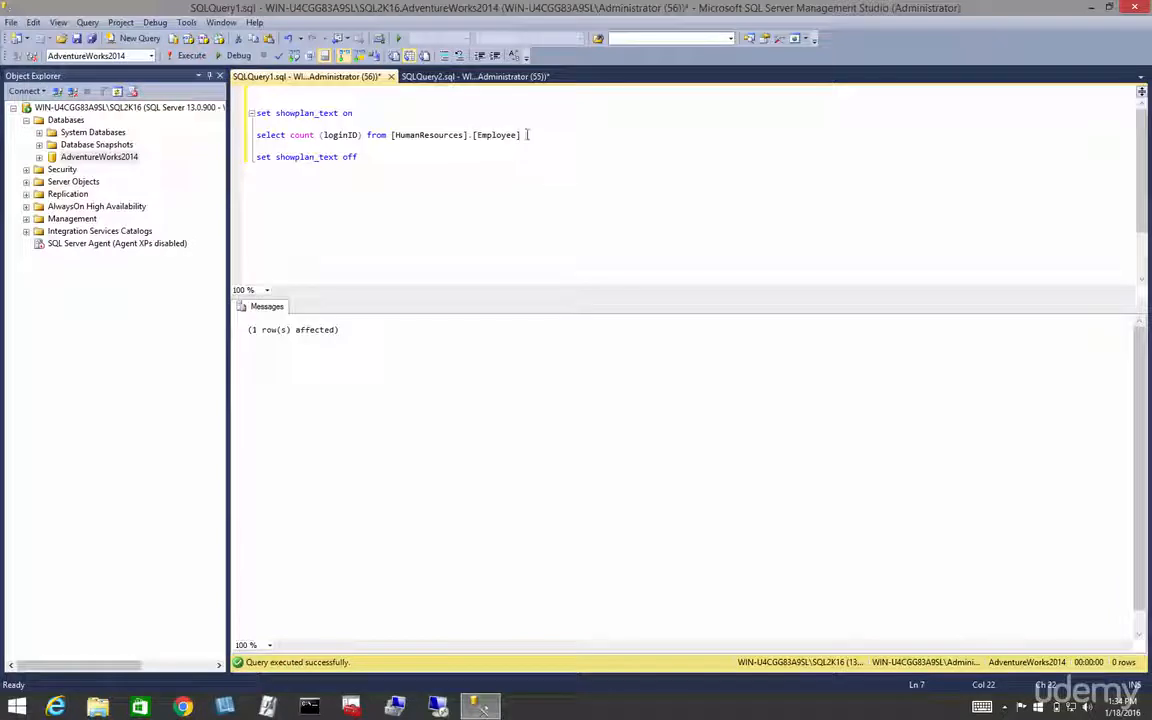